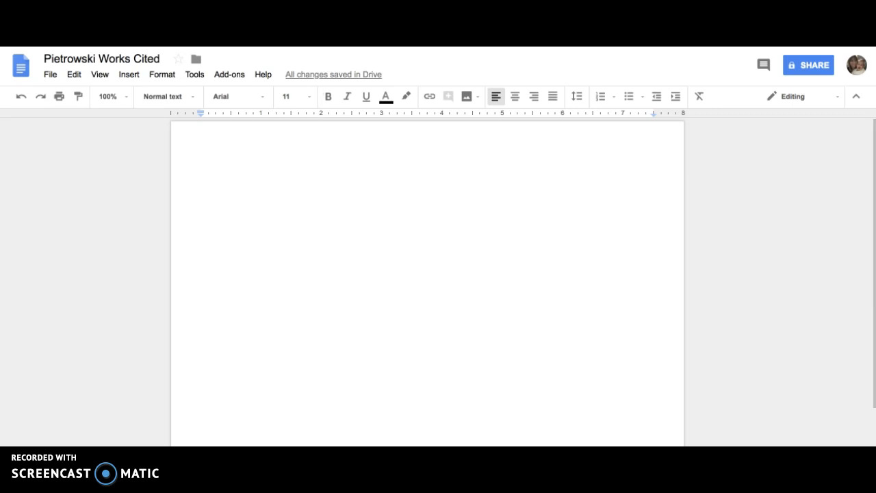
mouse_move(99, 69)
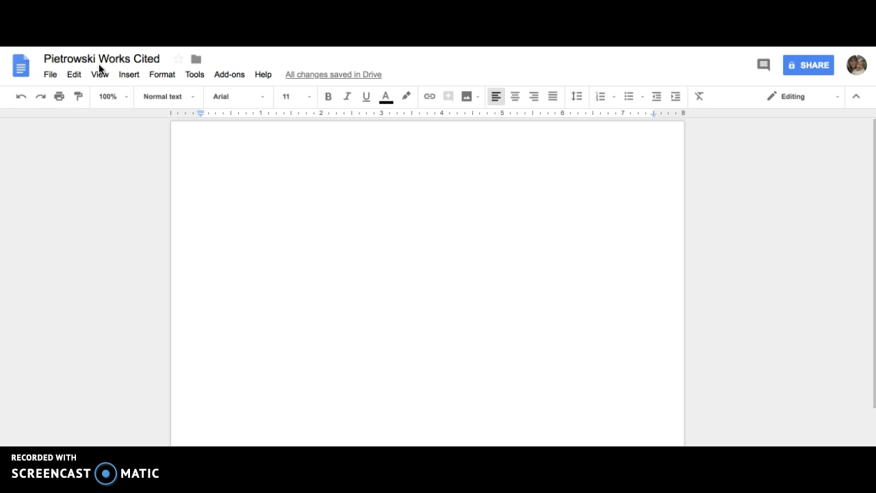
mouse_move(259, 104)
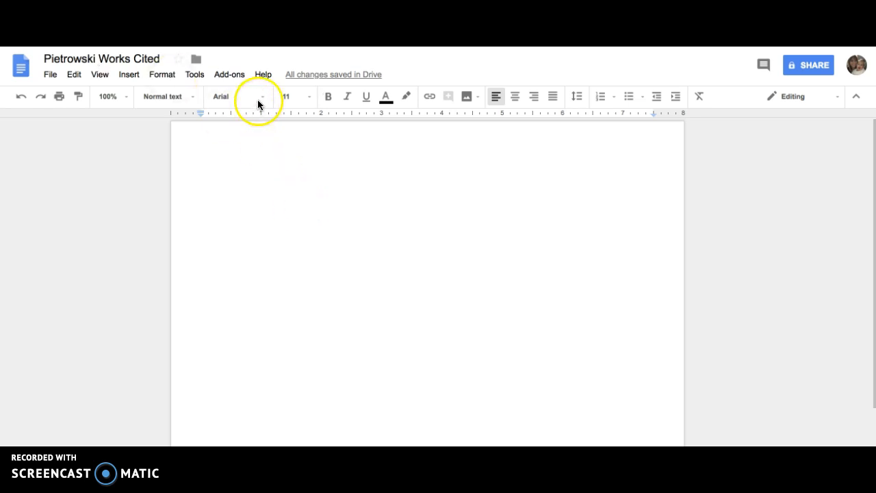
Step: Set the typing font to Times New Roman at size 12
left_click(263, 96)
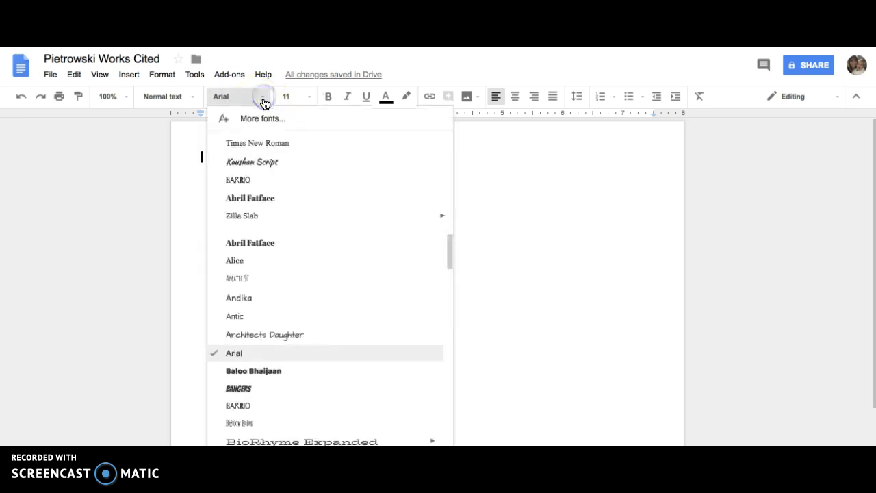
left_click(258, 143)
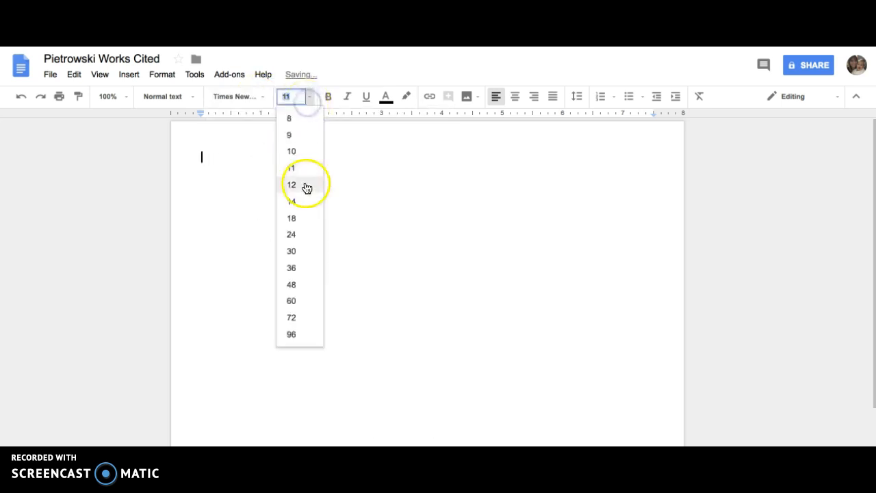
left_click(290, 183)
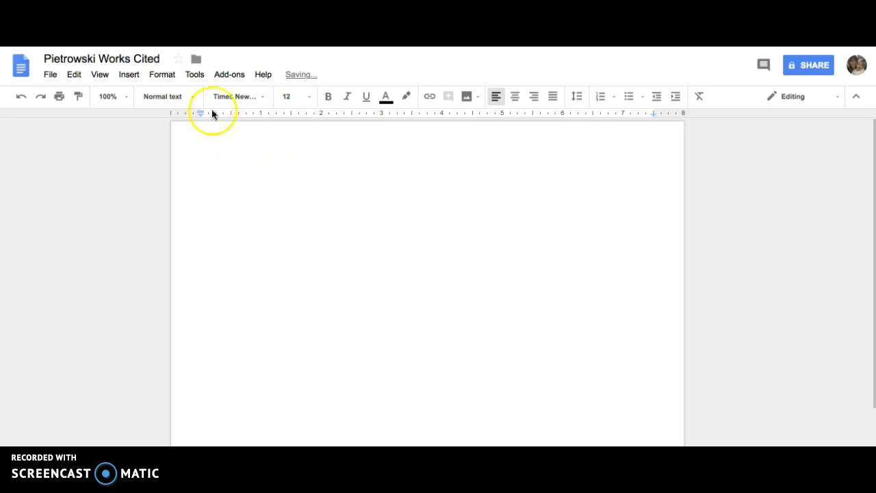
Step: Insert a top-right page-number header and make it read 'Pietrowski 8'
left_click(129, 74)
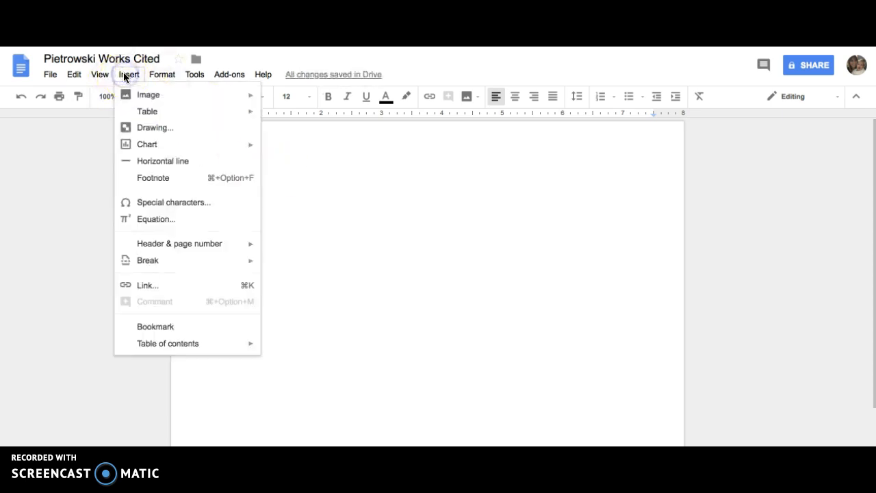
mouse_move(179, 244)
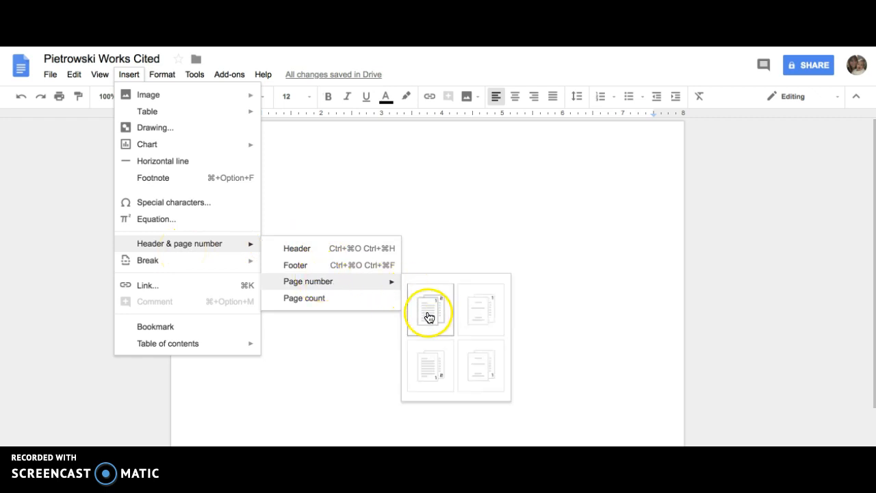
left_click(430, 309)
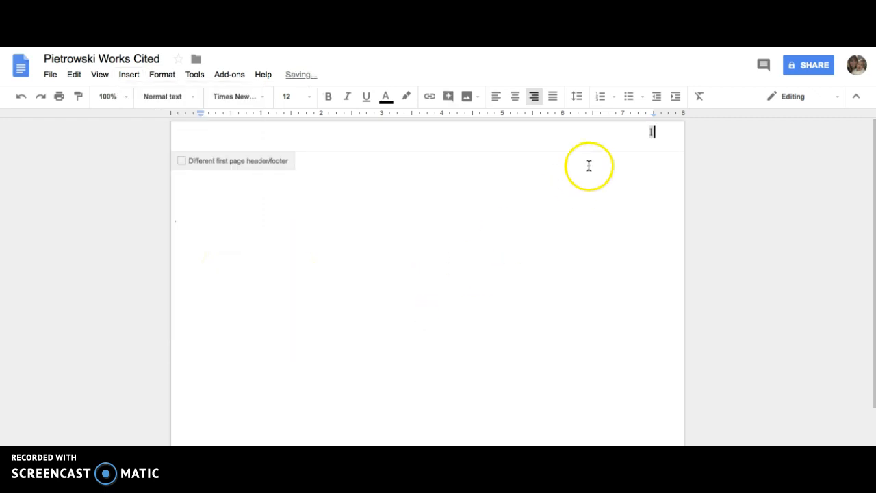
type("Pietrowski")
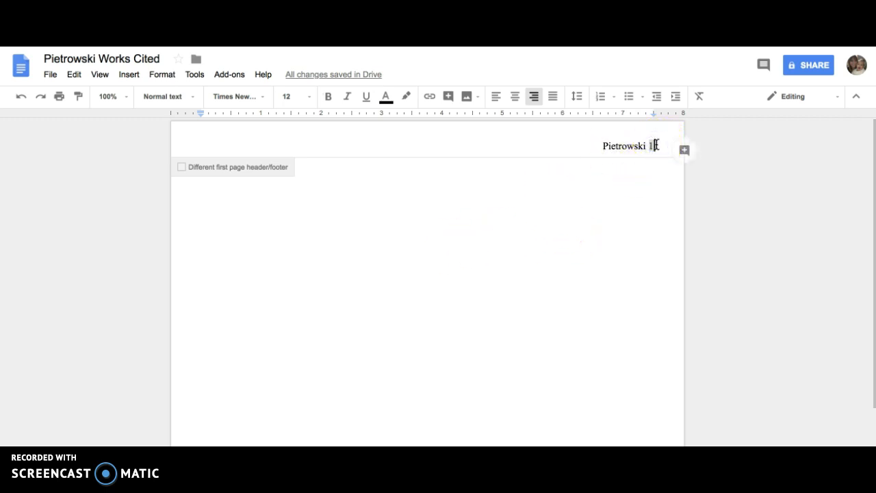
key("Backspace")
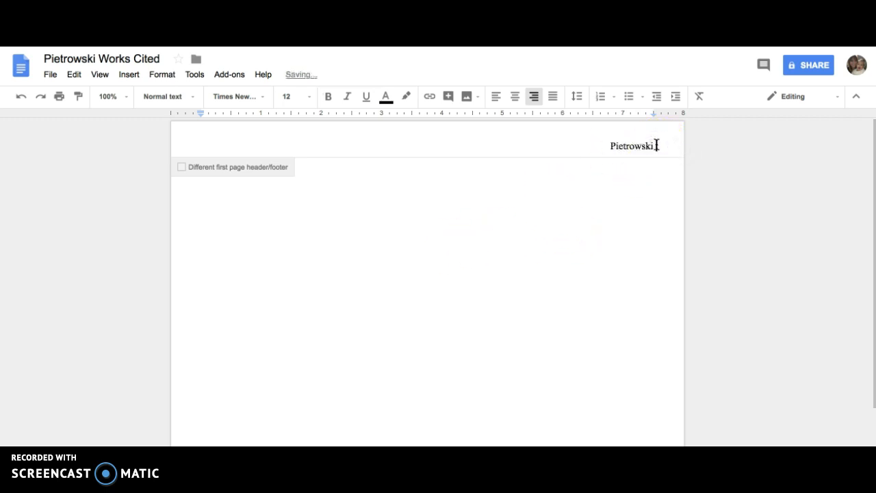
type("8")
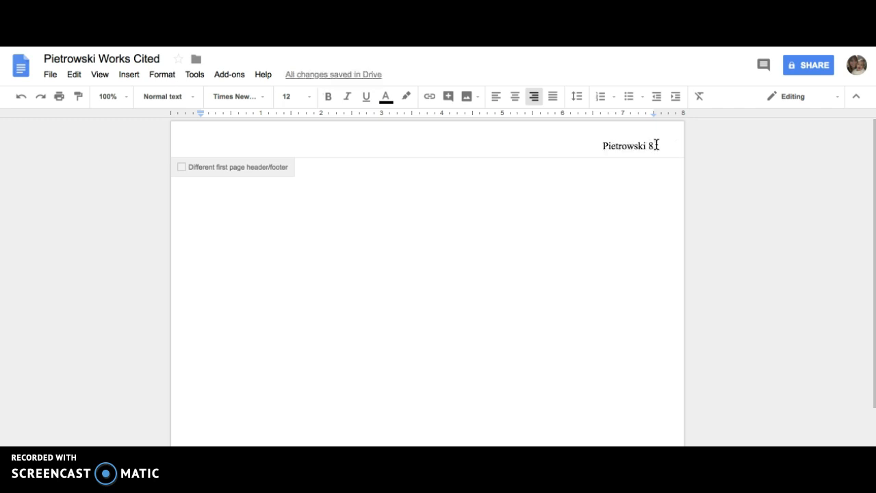
mouse_move(495, 184)
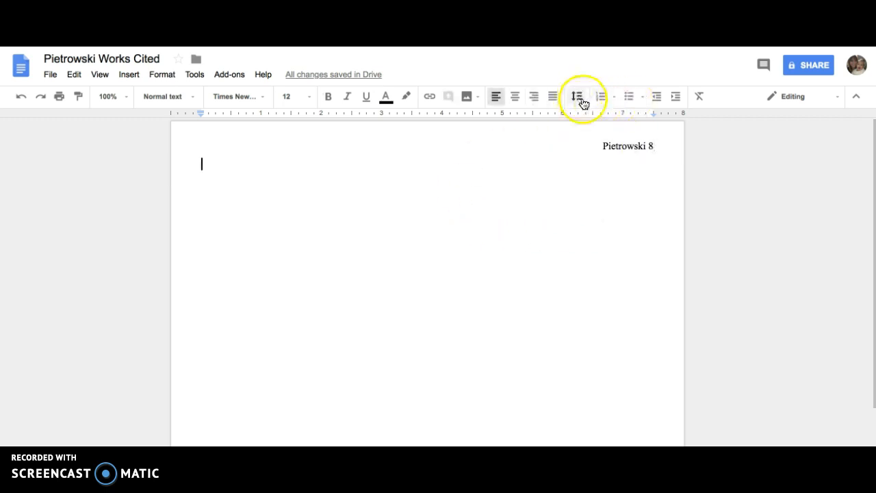
Step: Double-space the body and add a centered 'Bibliography' title, next line left-aligned
left_click(578, 96)
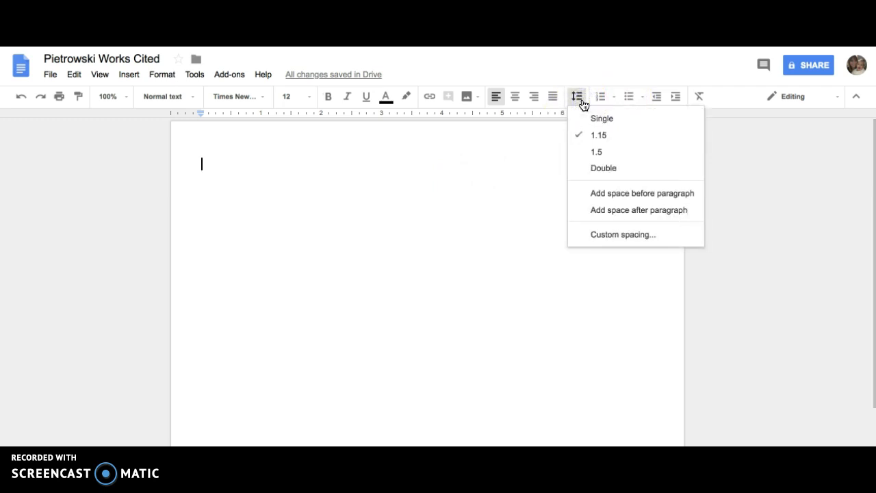
left_click(603, 167)
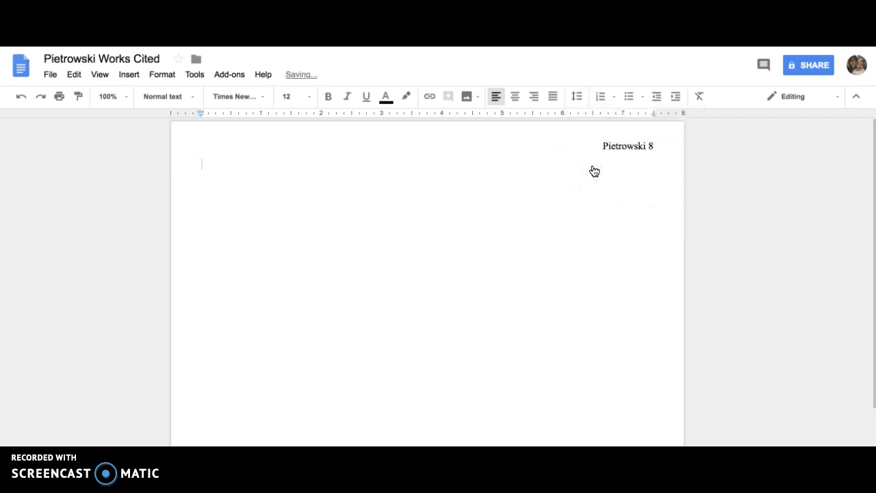
left_click(514, 96)
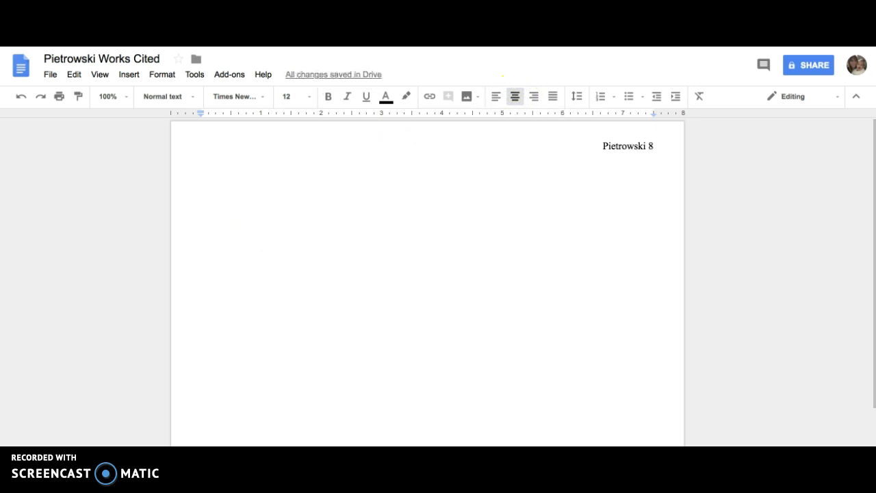
type("Bibliography")
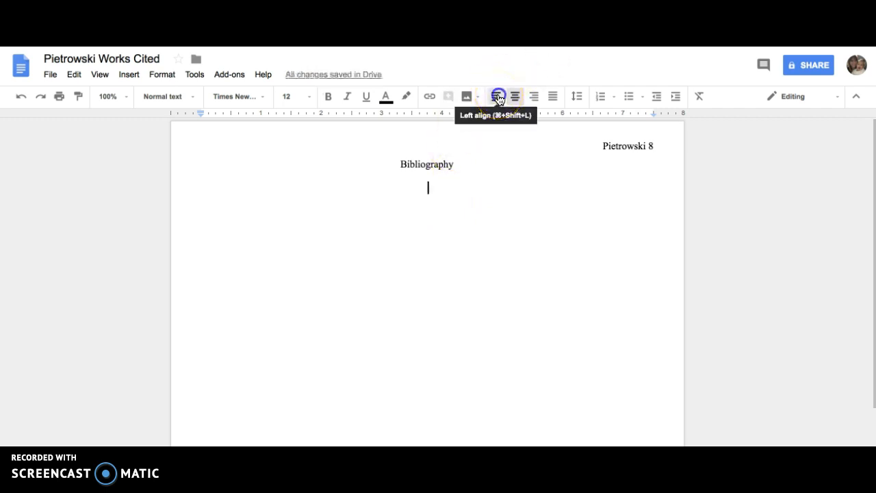
left_click(495, 96)
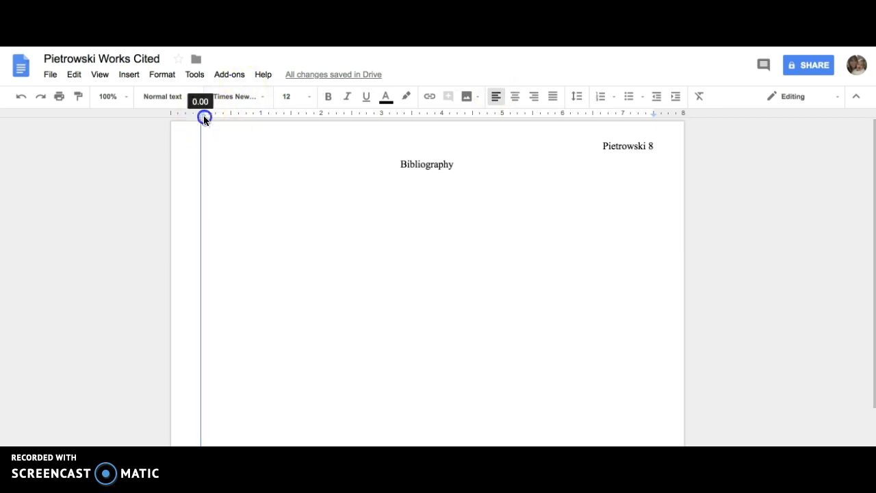
Step: Drag the ruler markers to a 0.5 in hanging indent with the first line at the margin
left_click_drag(204, 116, 230, 117)
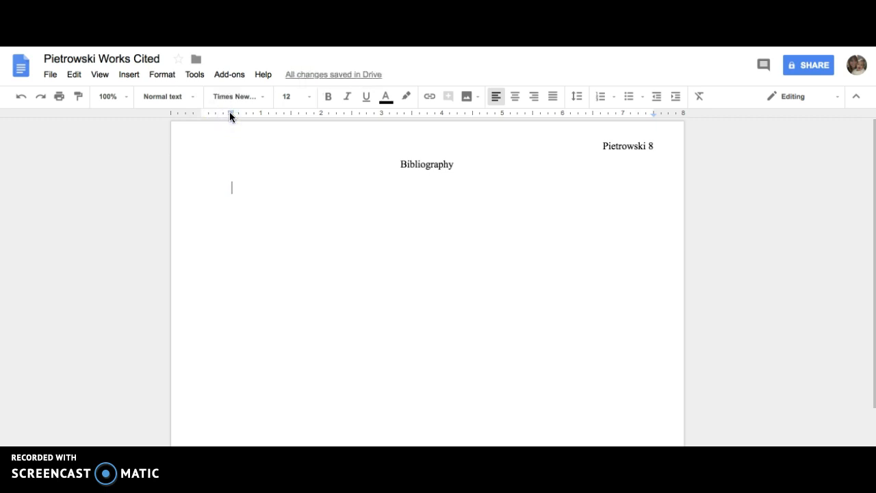
left_click_drag(230, 113, 230, 113)
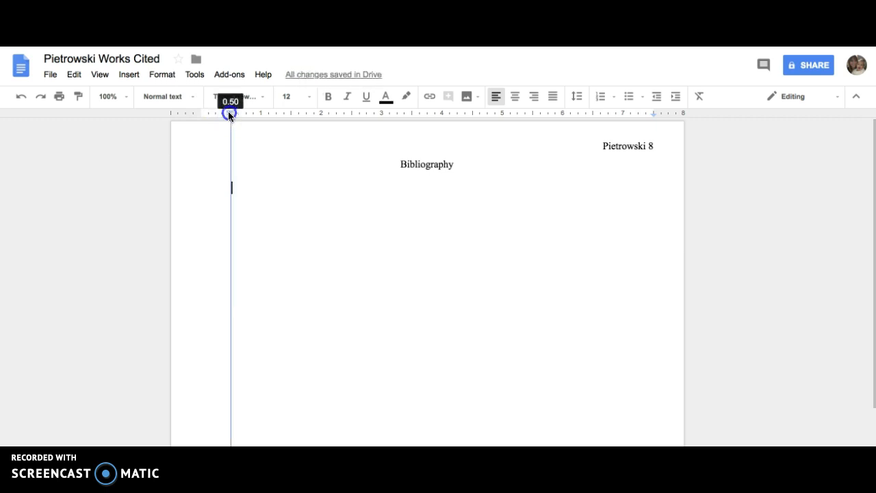
left_click_drag(230, 115, 200, 115)
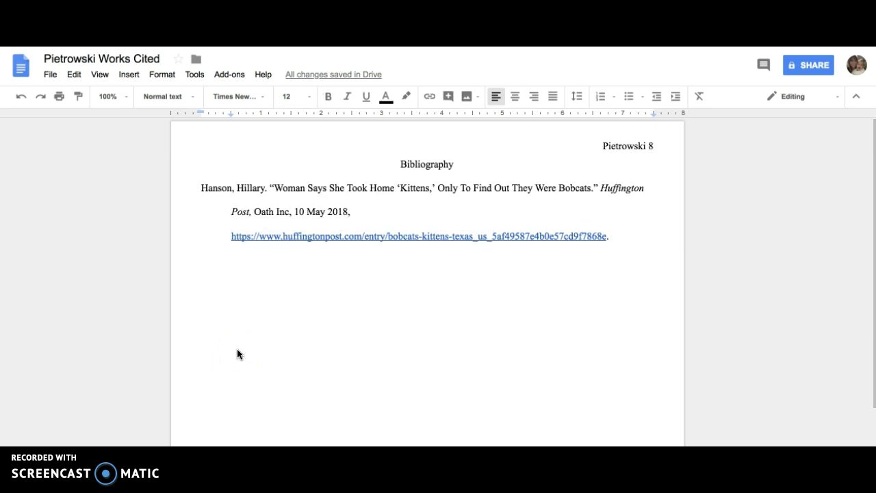
mouse_move(195, 181)
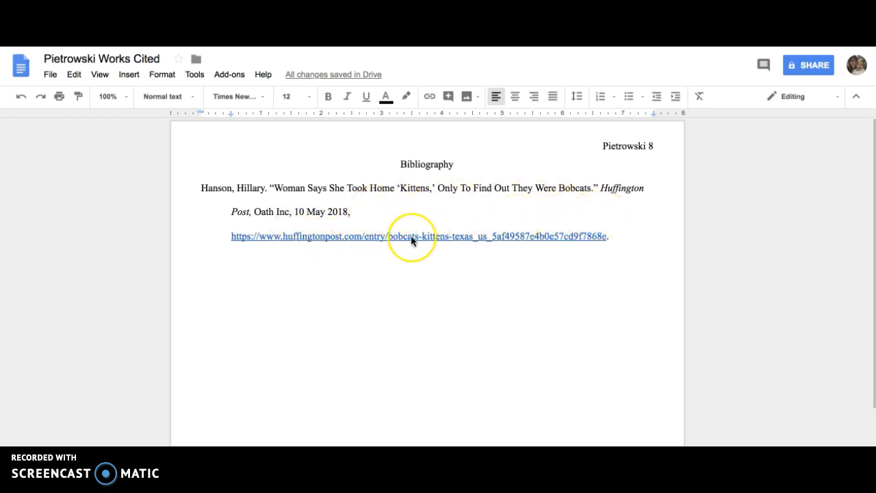
mouse_move(403, 249)
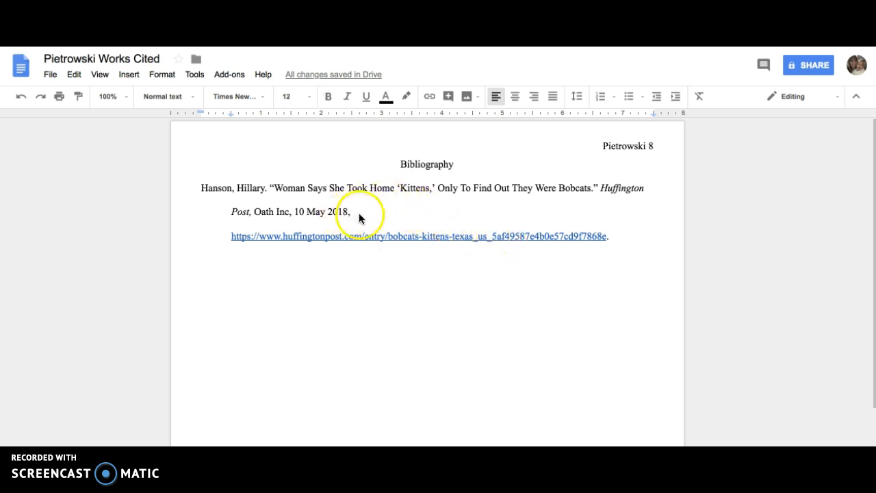
mouse_move(578, 233)
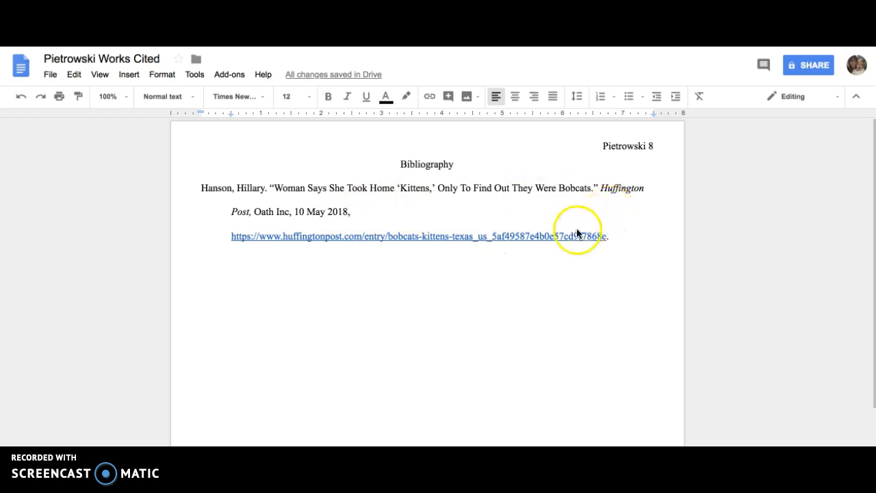
Step: Remove the line break so the URL follows the publication date
left_click(493, 236)
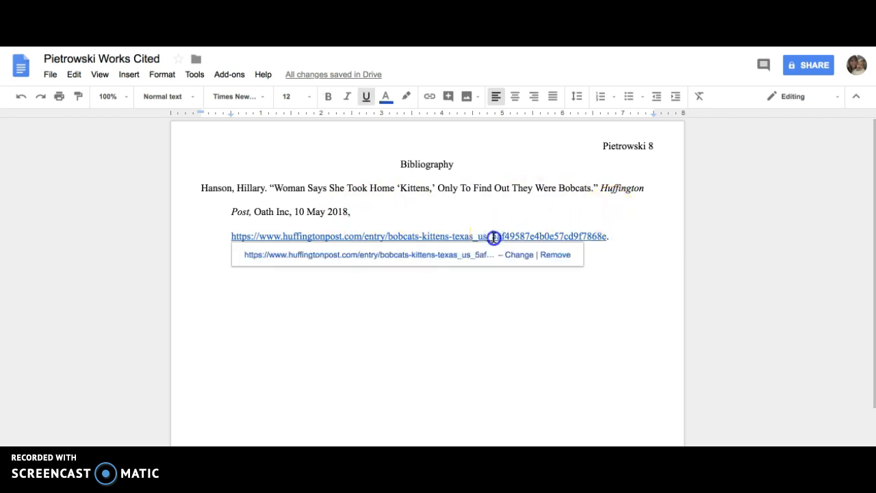
mouse_move(486, 279)
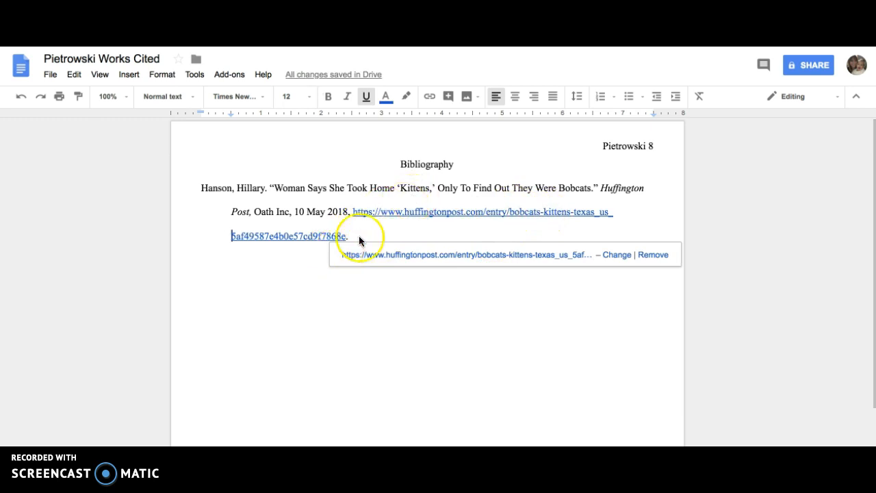
mouse_move(429, 210)
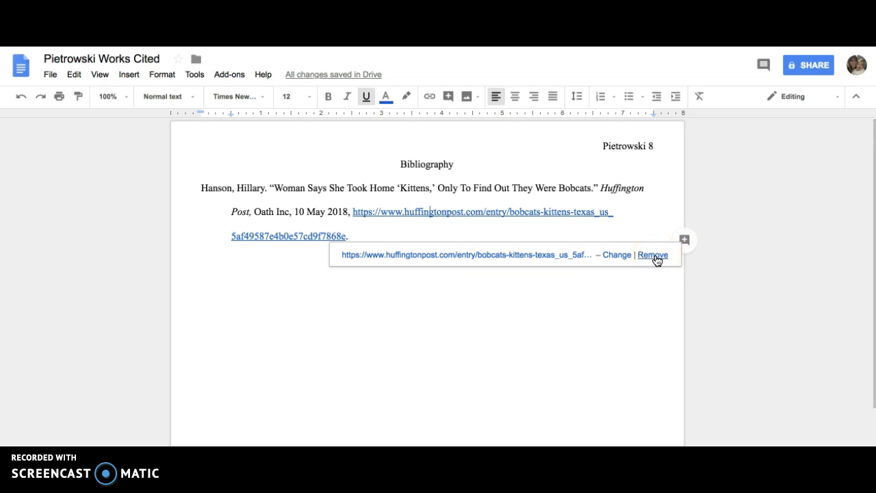
Step: Strip the hyperlink so the citation URL is plain text
left_click(651, 254)
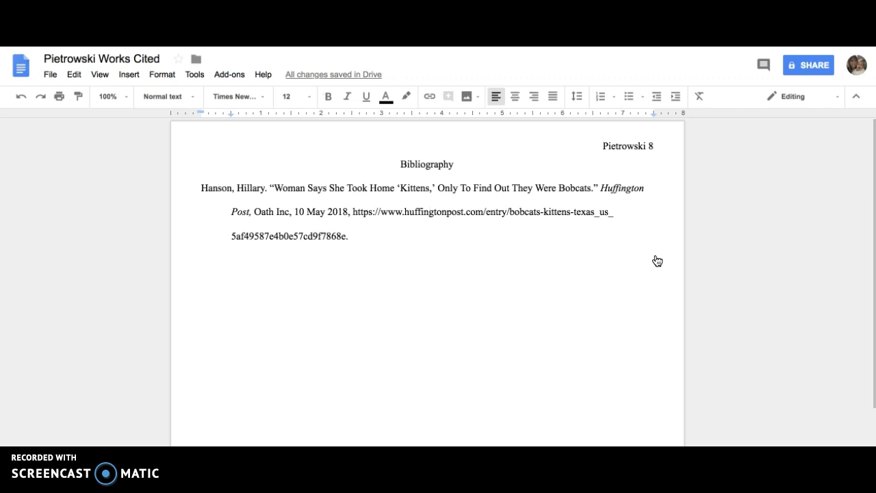
mouse_move(655, 256)
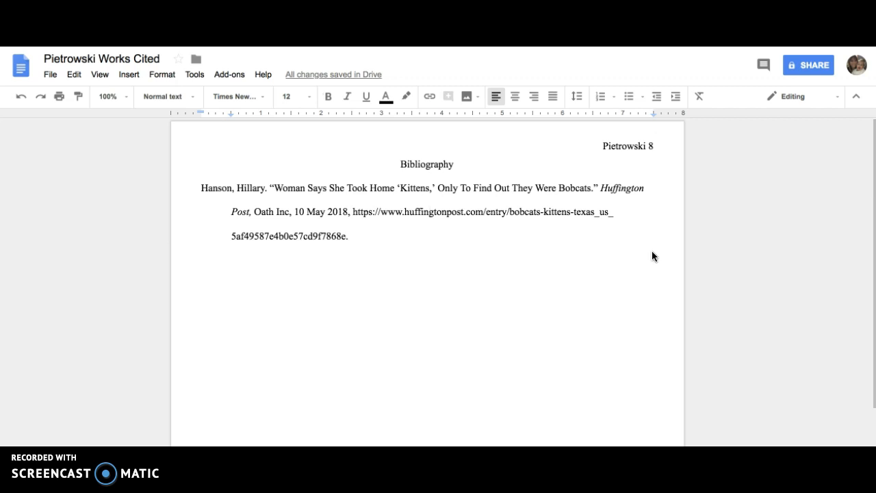